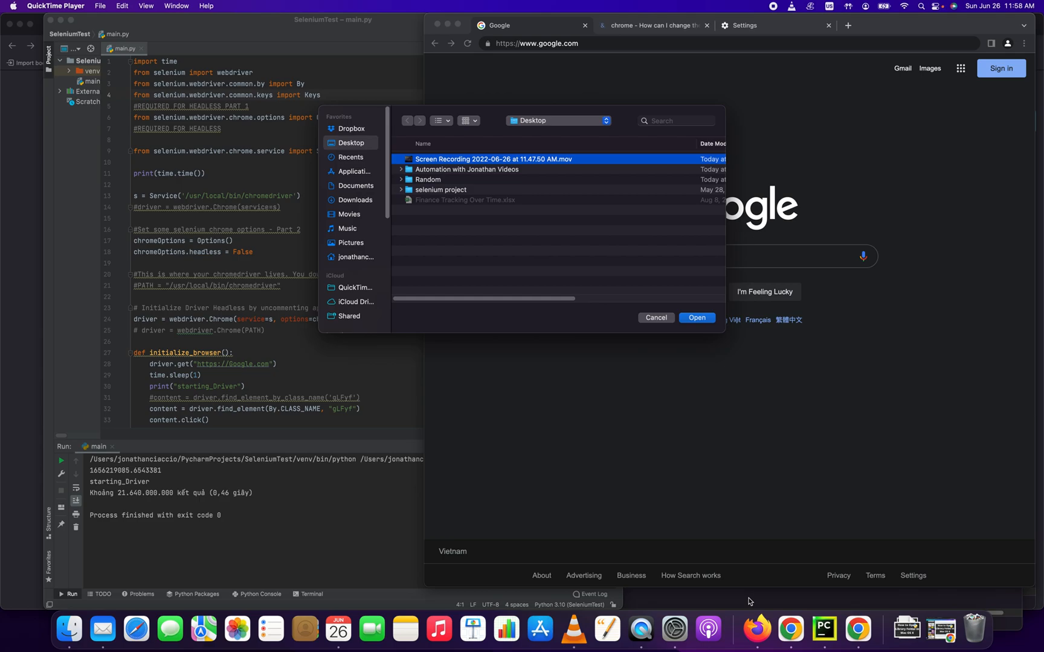
mouse_move(820, 20)
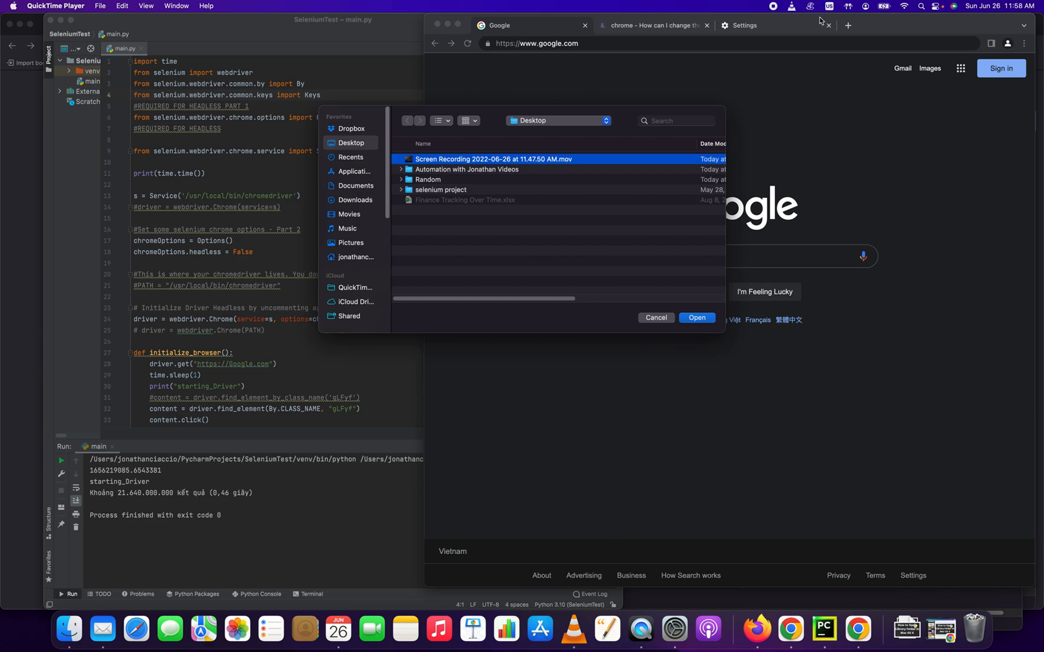
mouse_move(615, 323)
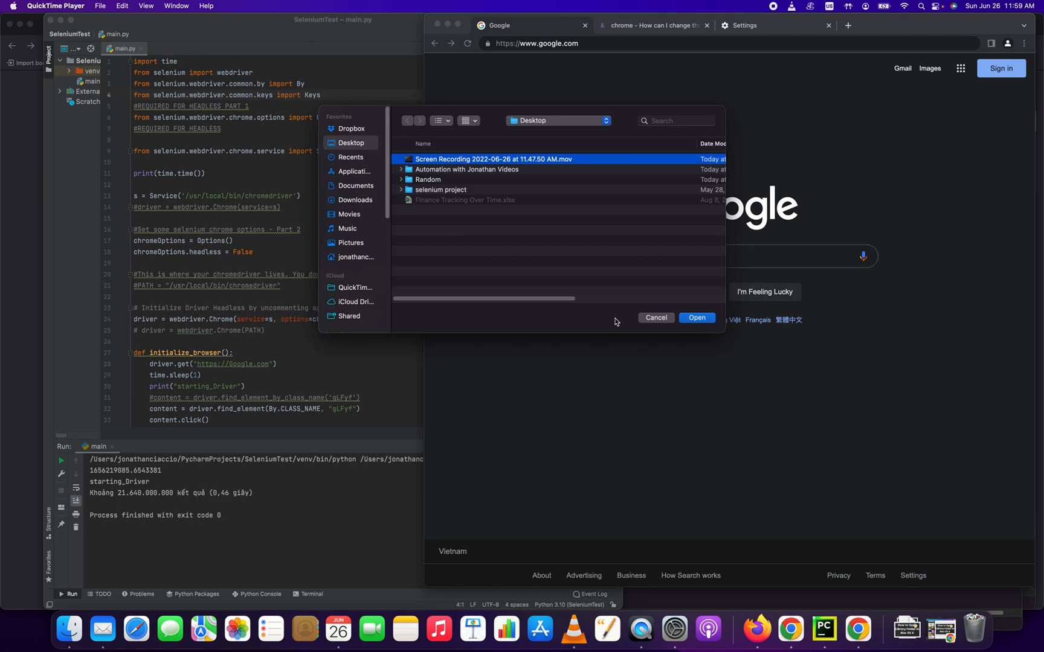
mouse_move(438, 236)
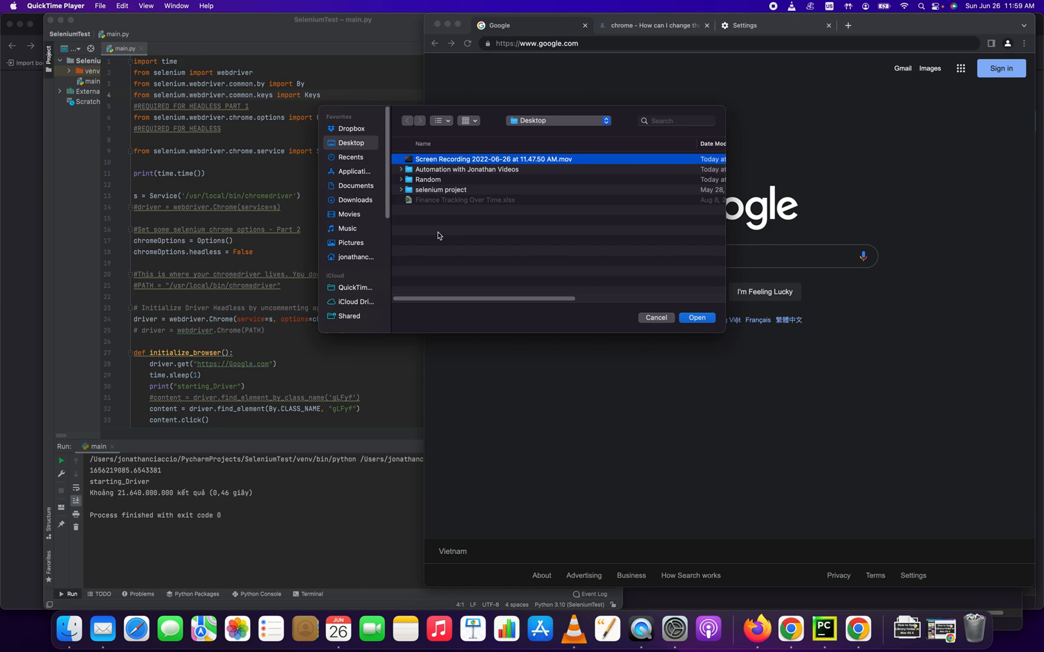
mouse_move(419, 282)
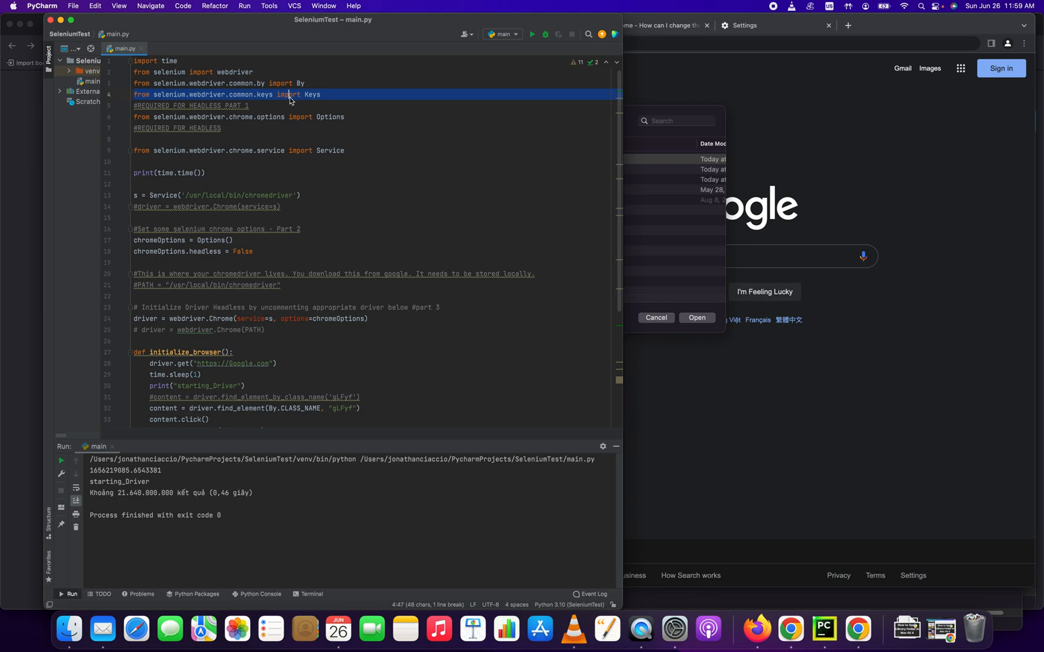
Review the script's Keys import and the line creating the Chrome driver.
double_click(311, 94)
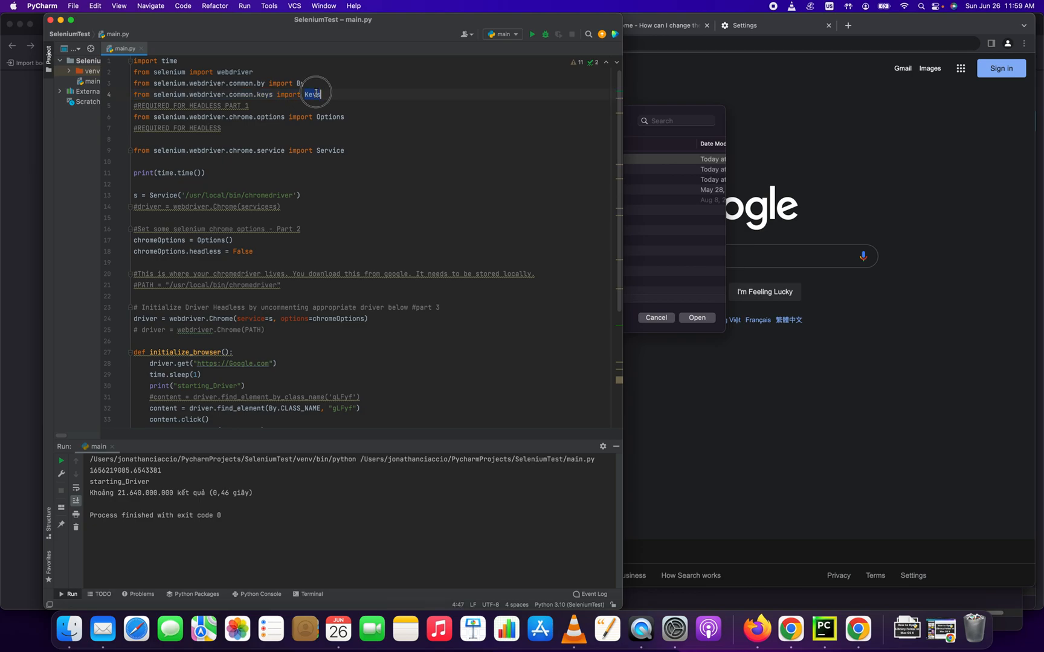
double_click(312, 94)
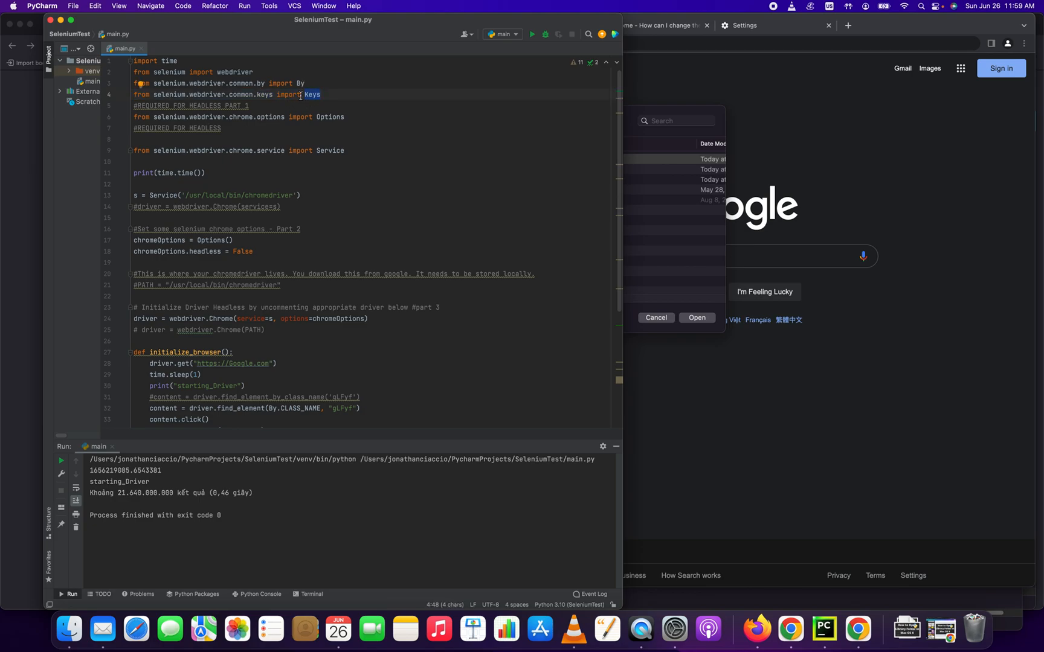
scroll("down", 3)
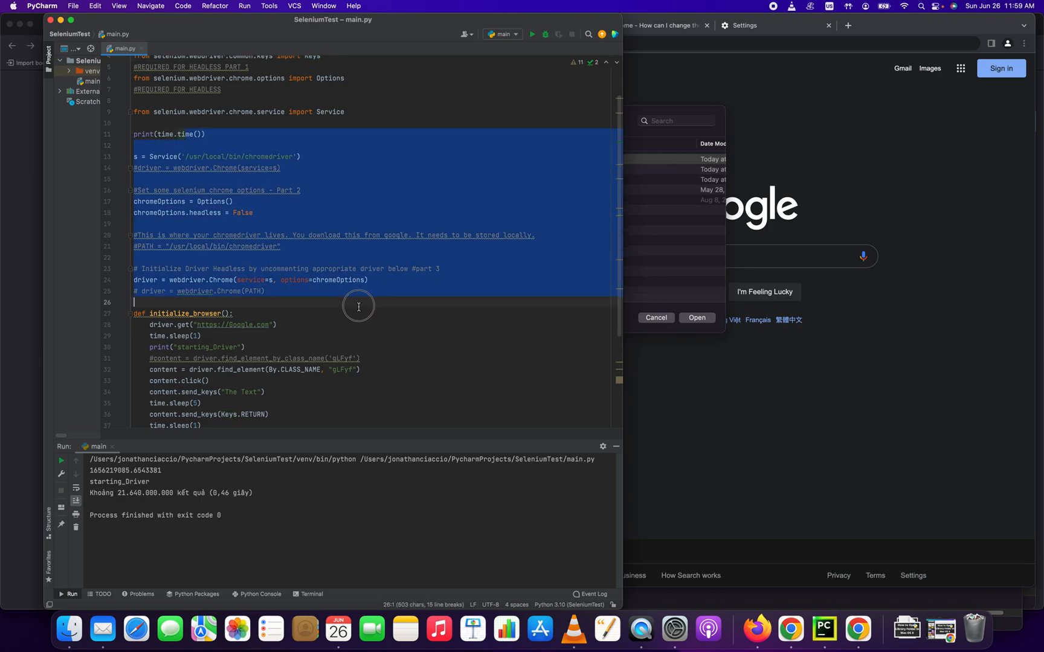
scroll("down", 3)
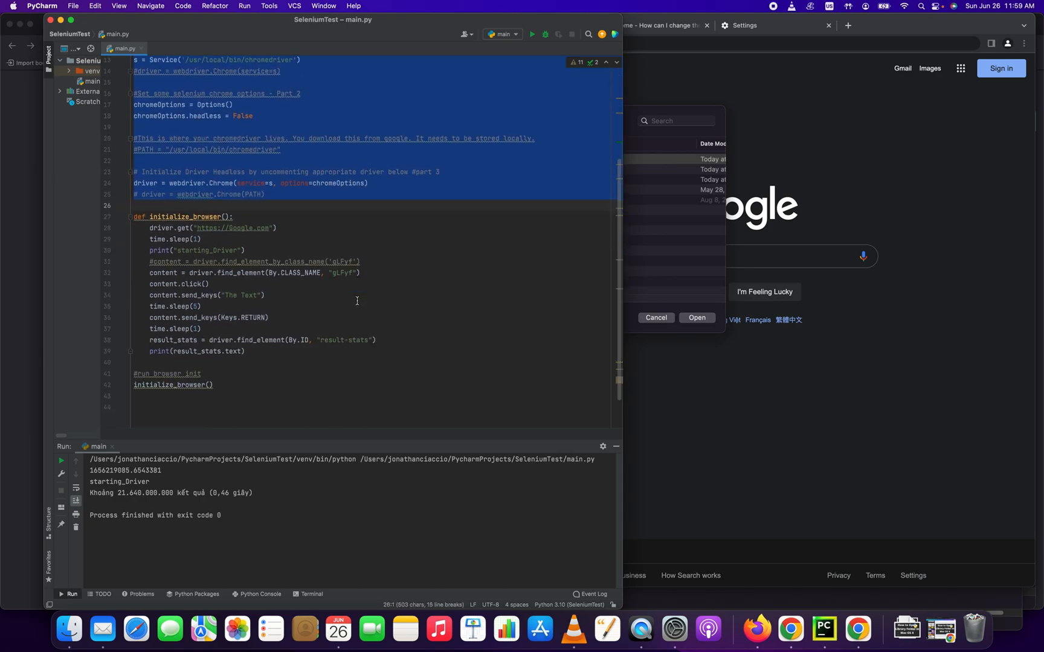
mouse_move(167, 227)
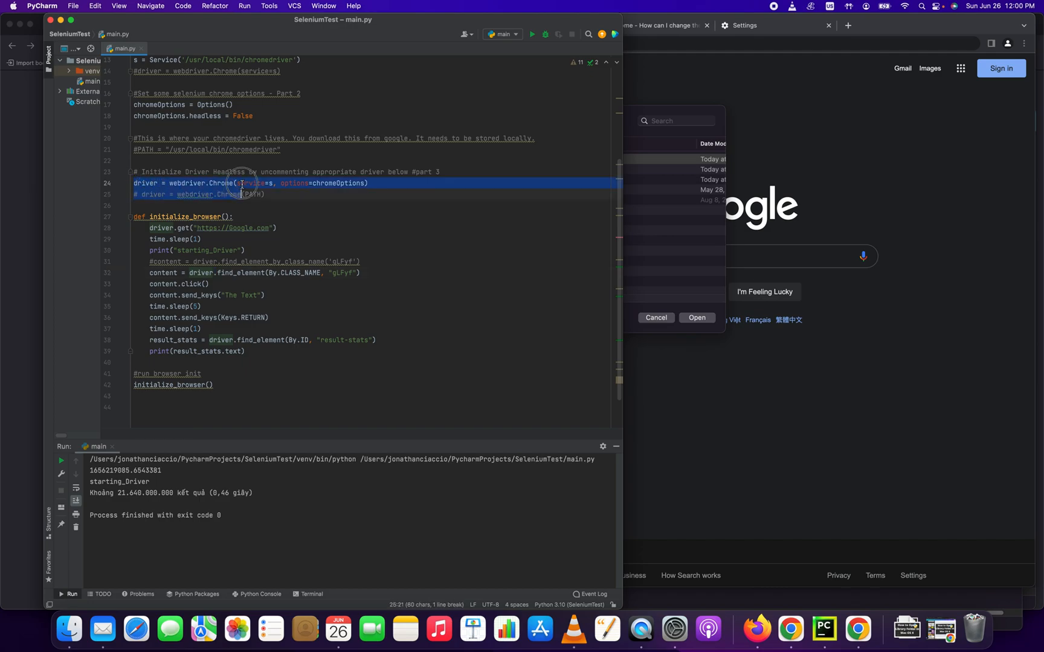
left_click(282, 272)
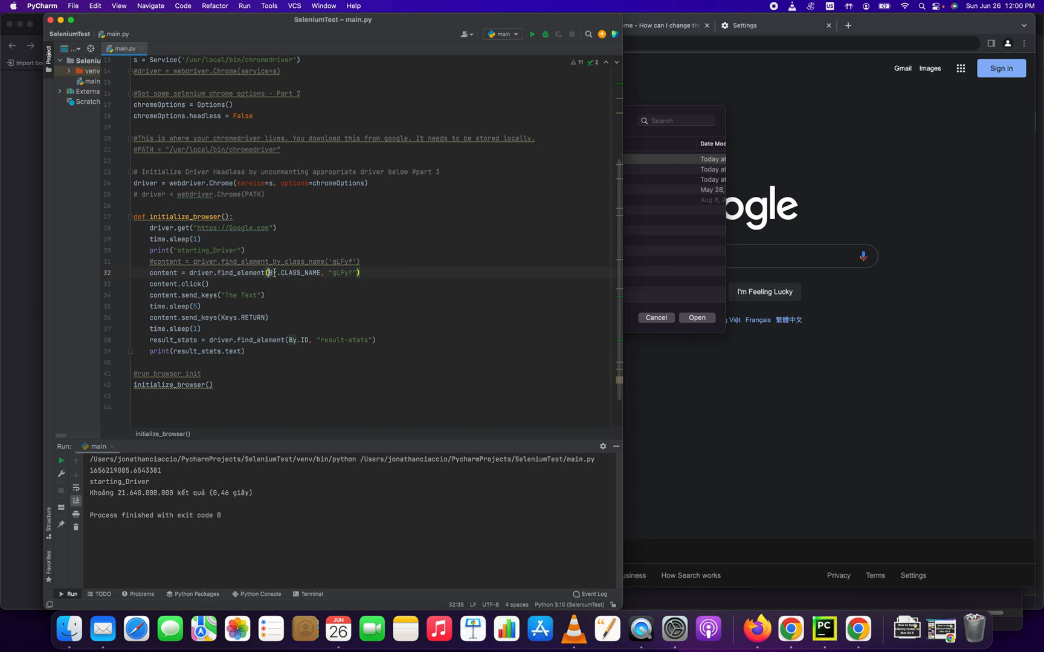
mouse_move(318, 262)
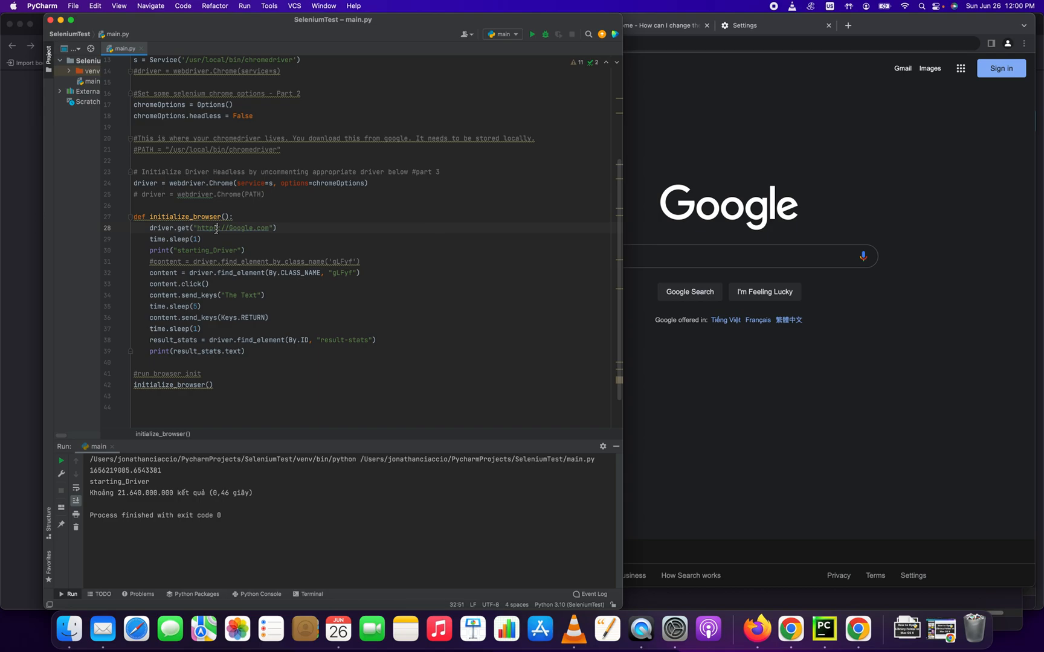
Inspect Google's search box so DevTools reveals its input element with class gLFyf.
left_click(726, 256)
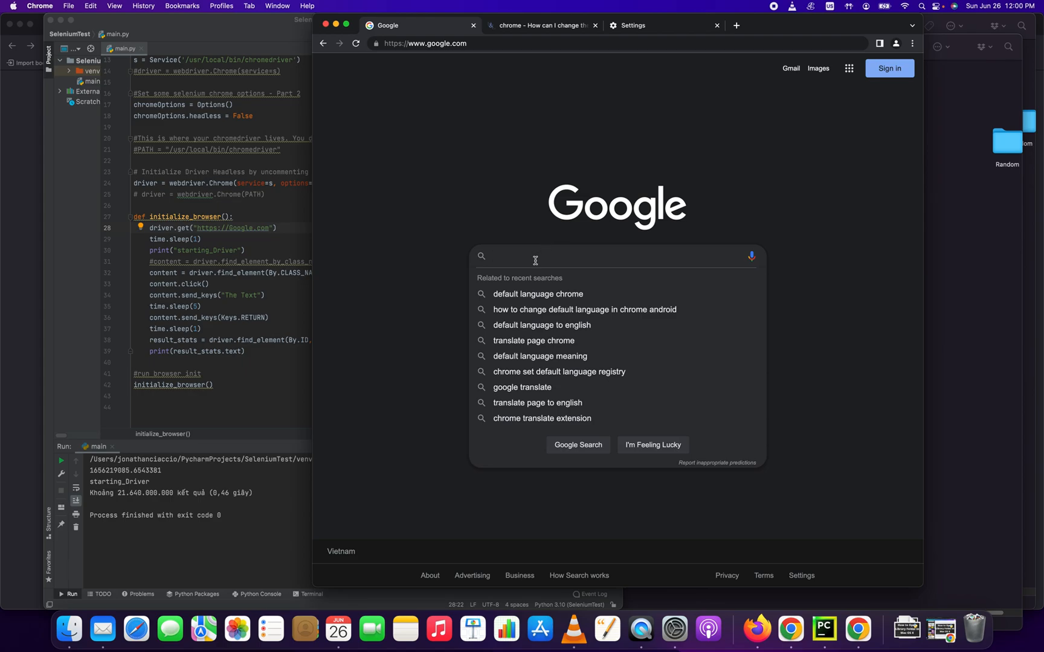
right_click(534, 256)
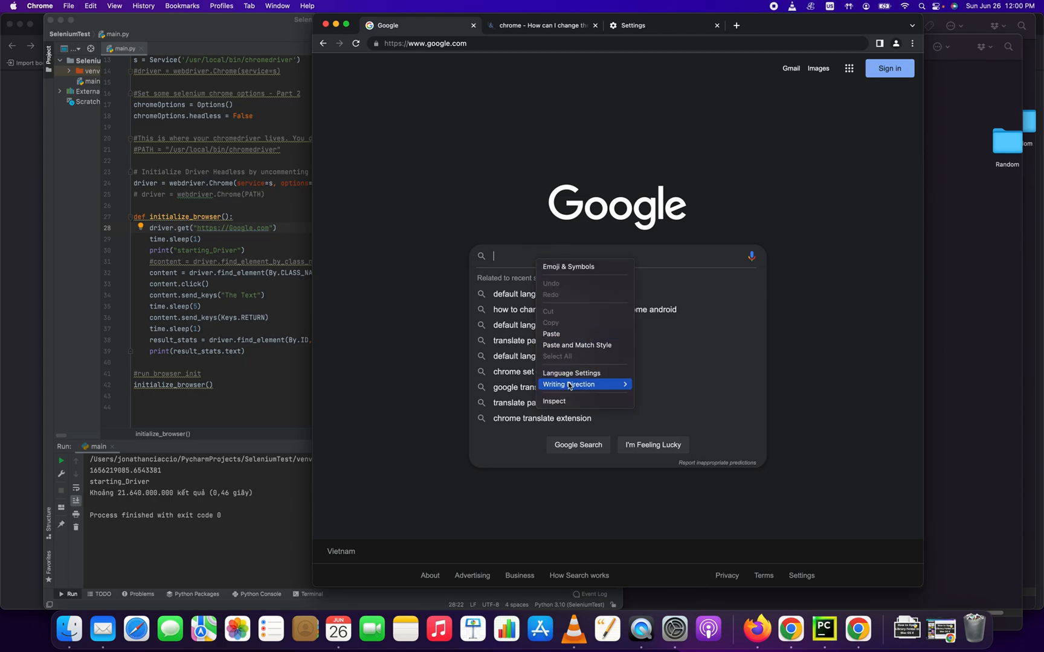
left_click(553, 401)
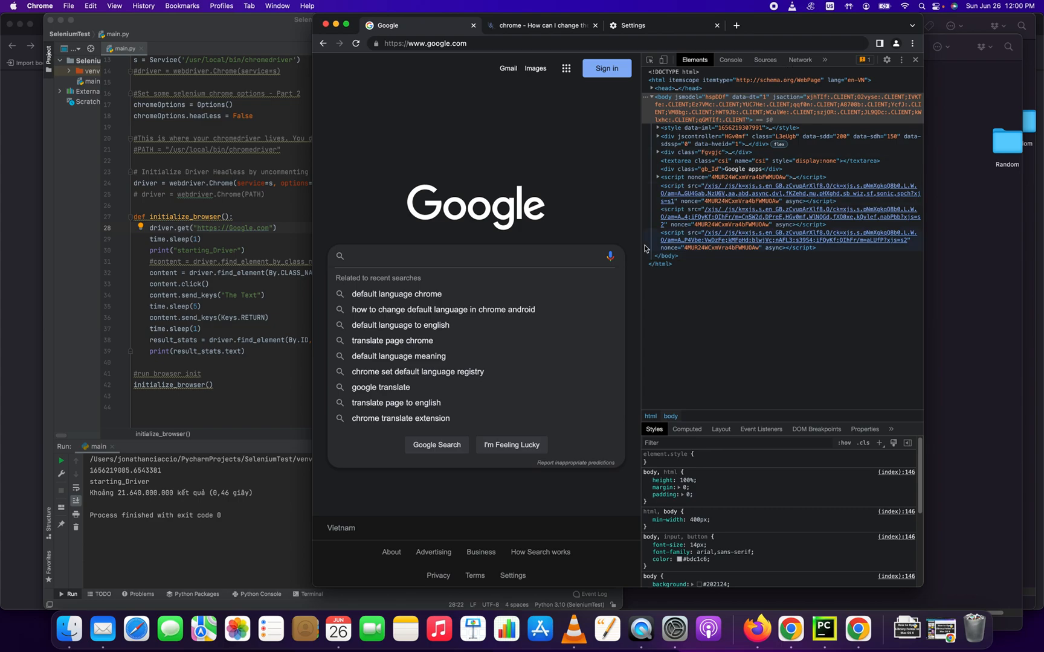
mouse_move(562, 187)
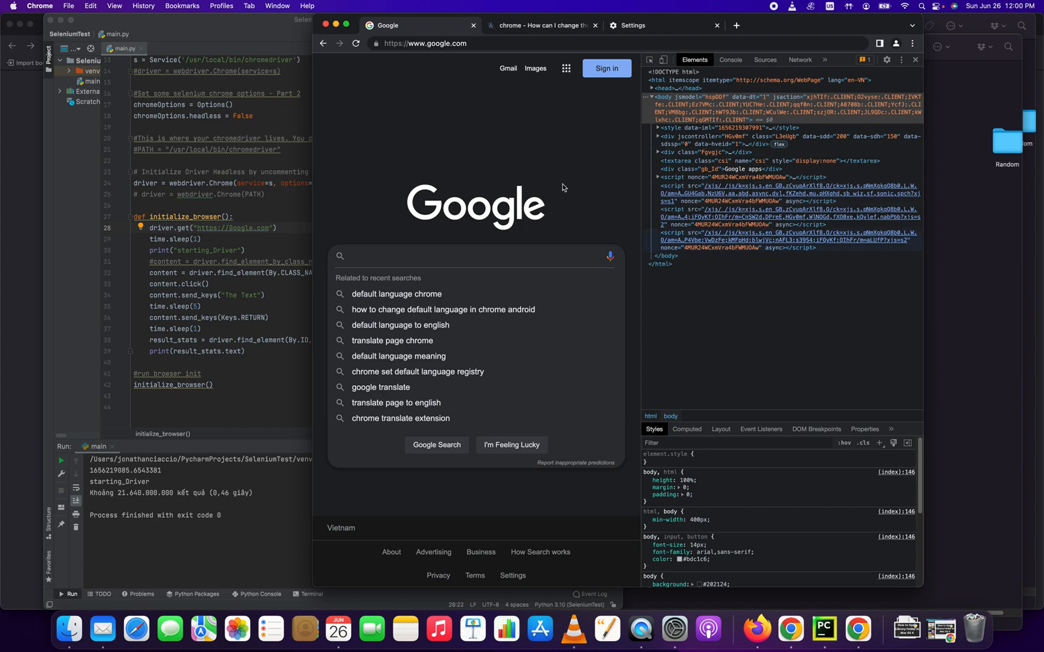
right_click(472, 256)
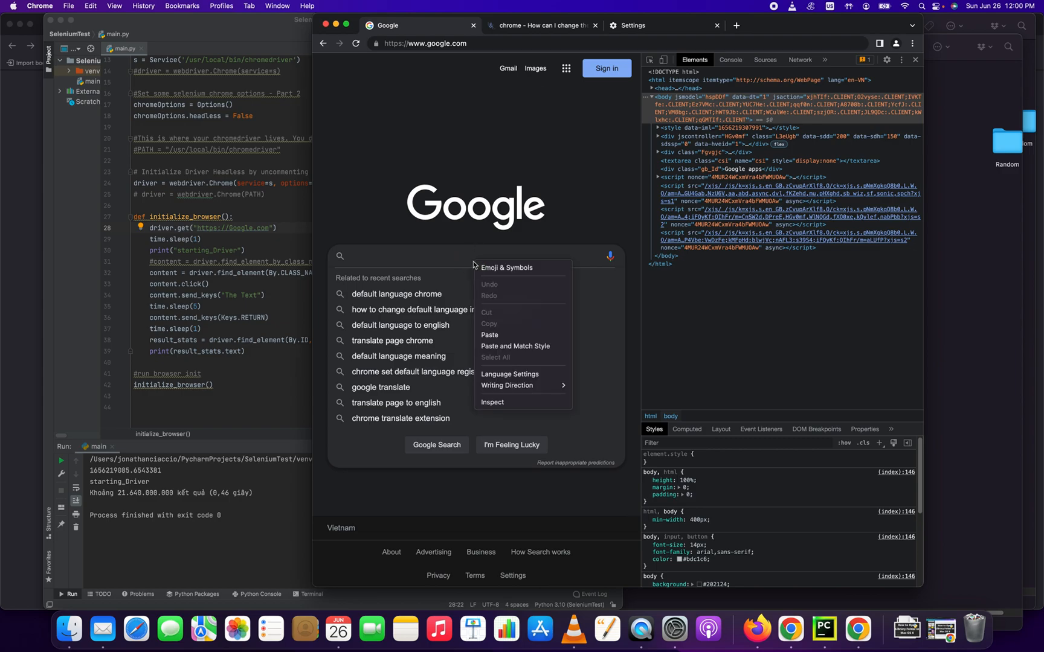
left_click(492, 402)
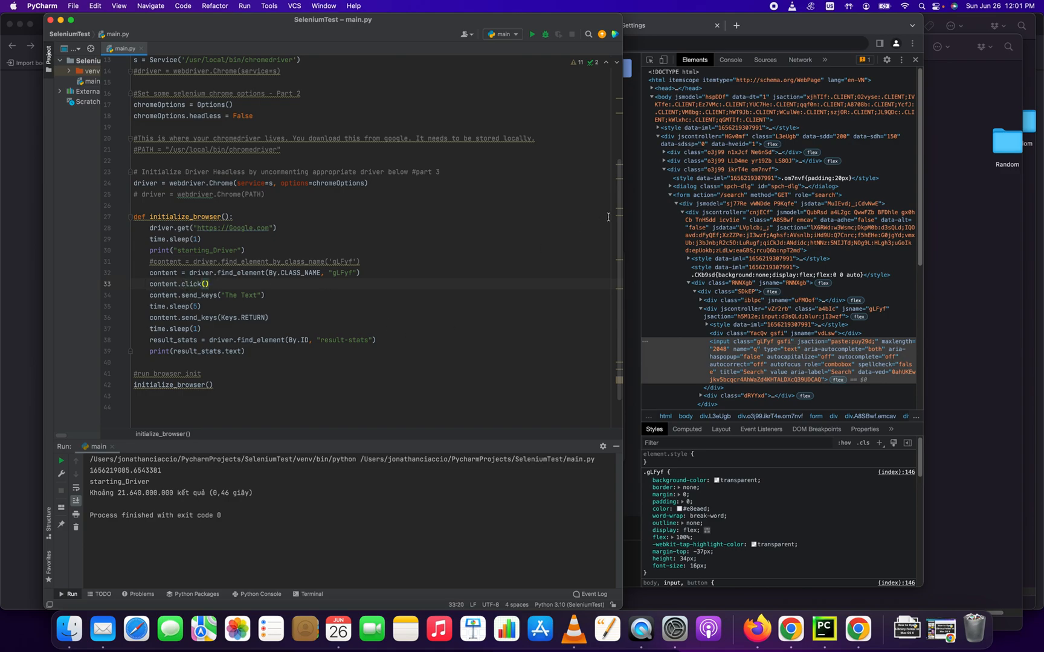
mouse_move(468, 221)
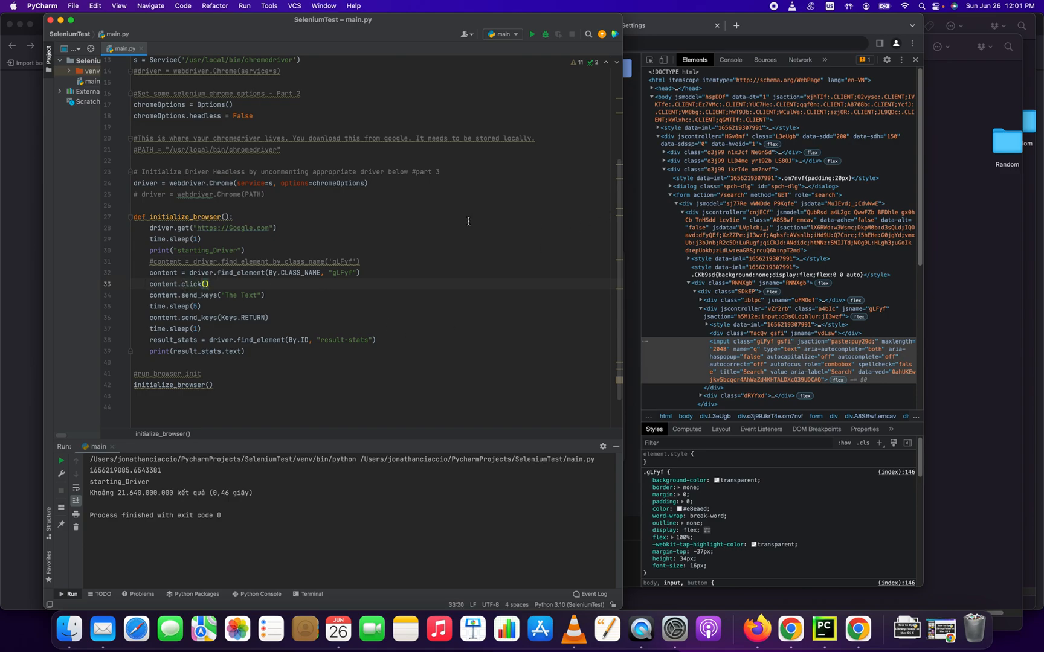
Replace "The Text" in content.send_keys() with "Any old search".
left_click(208, 294)
type("Any old searc")
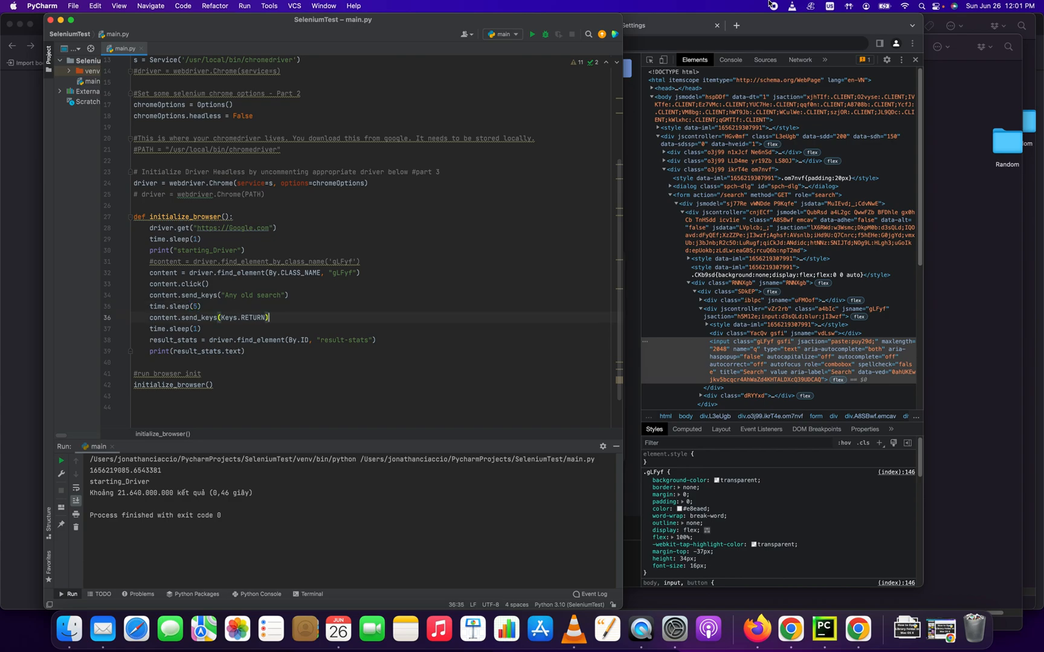
mouse_move(400, 296)
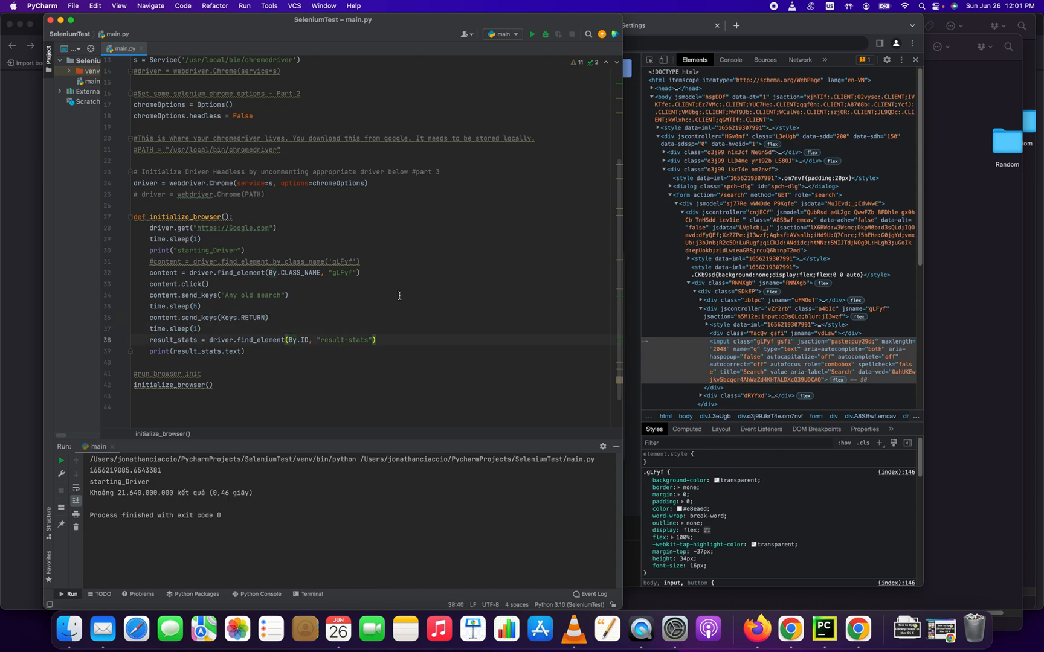
mouse_move(588, 162)
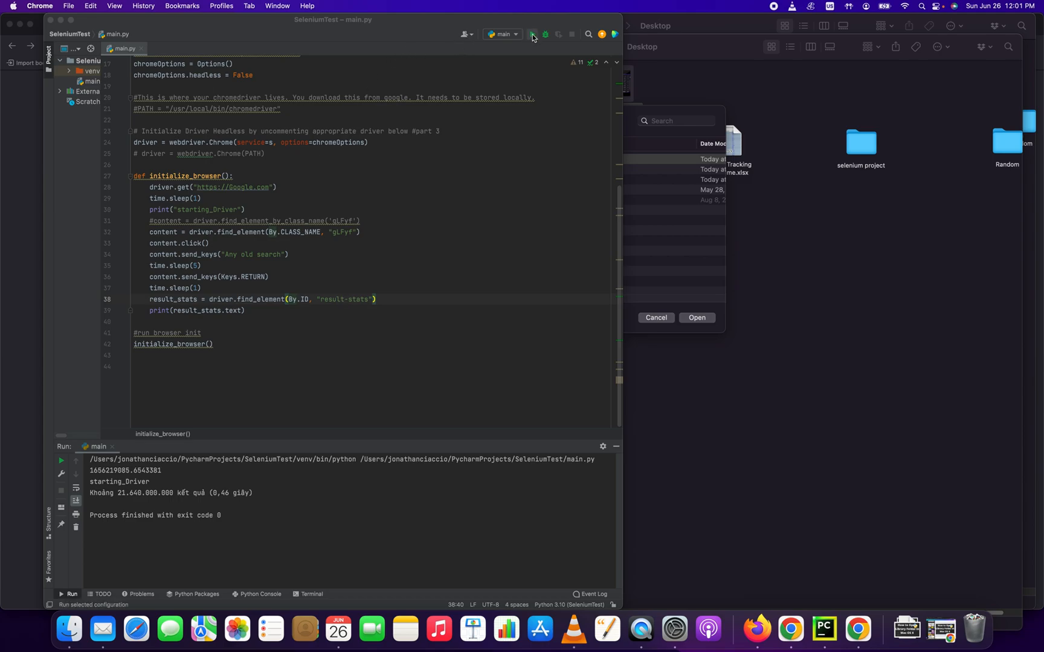
Run the script so the automated Chrome searches Google for 'Any old search' and shows results.
left_click(532, 34)
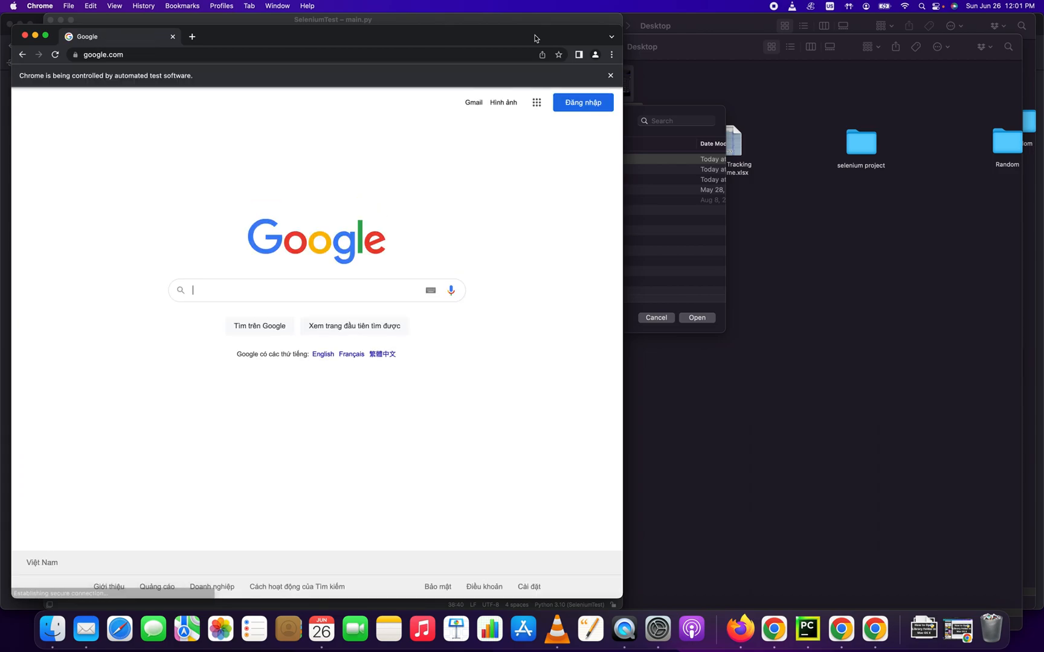
type("Any old search")
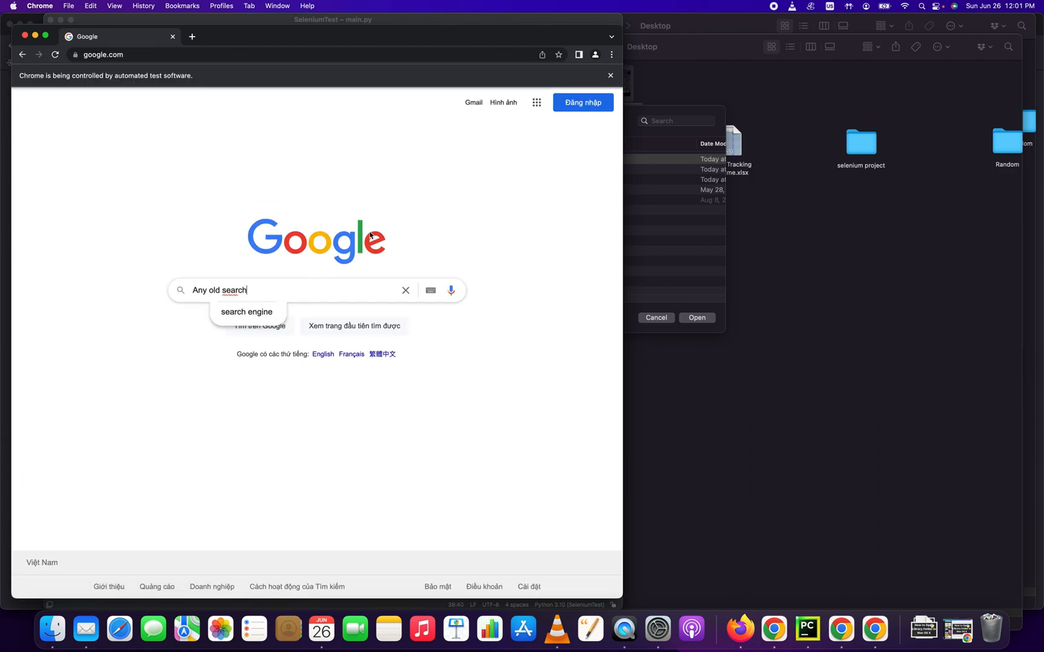
mouse_move(457, 162)
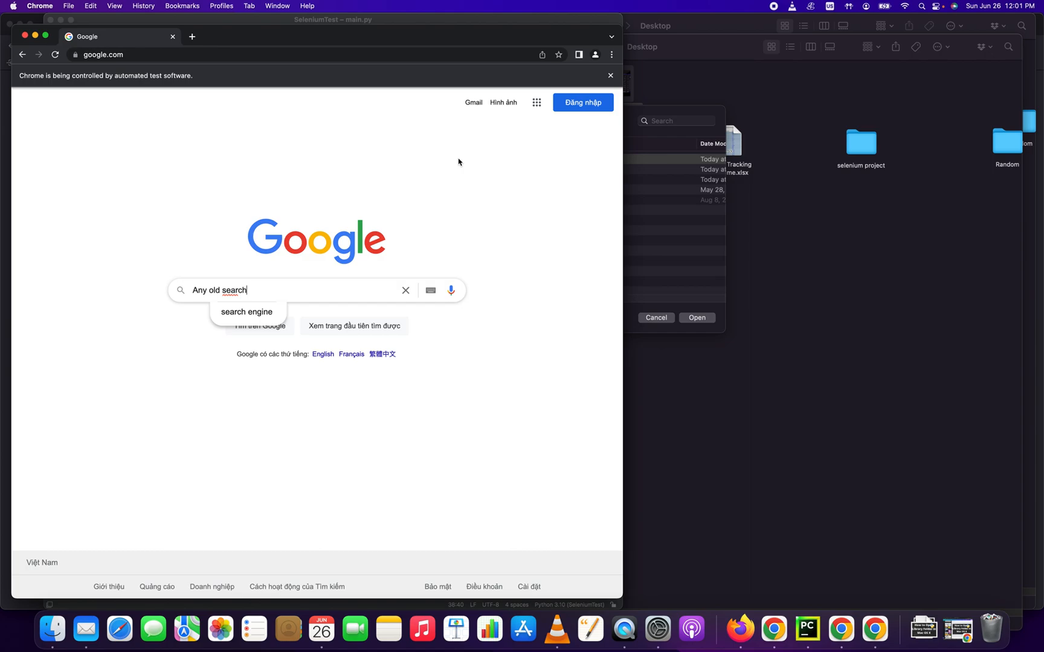
key("Return")
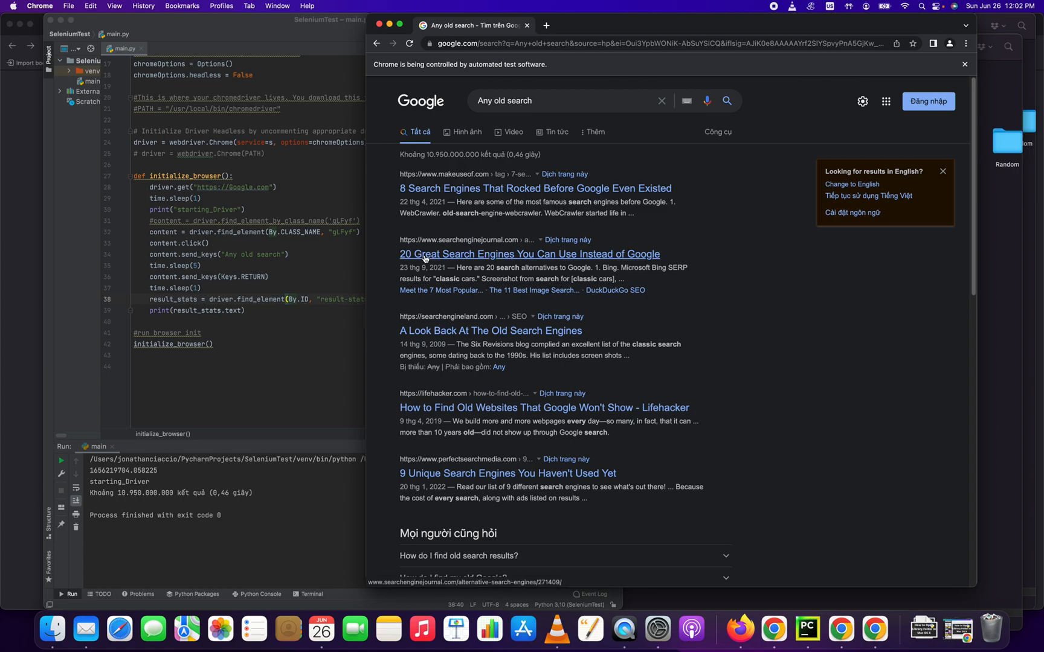
mouse_move(625, 4)
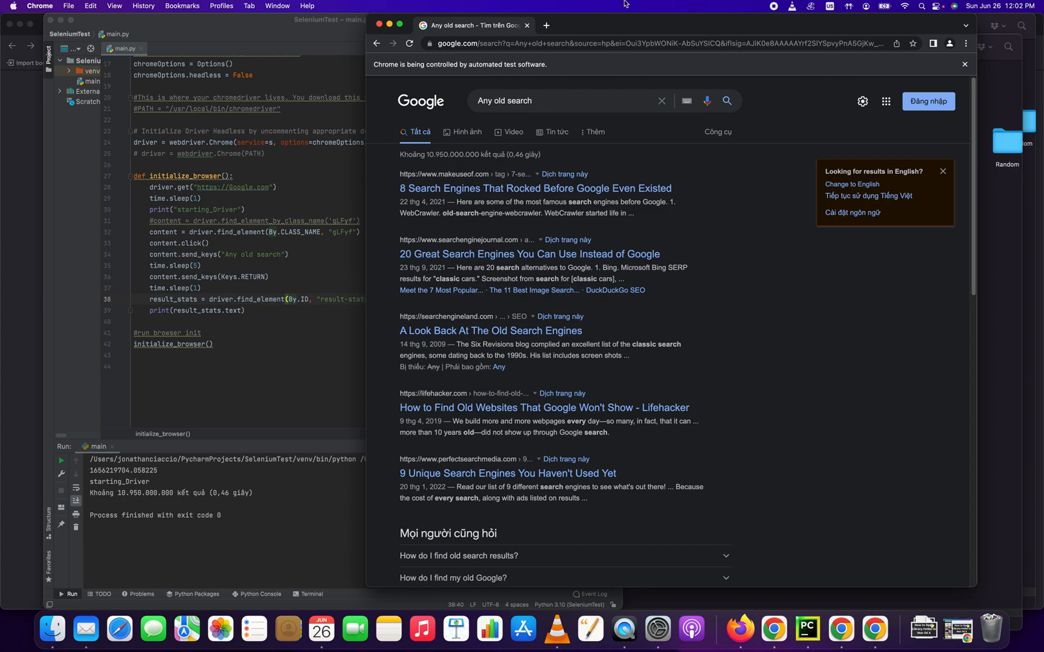